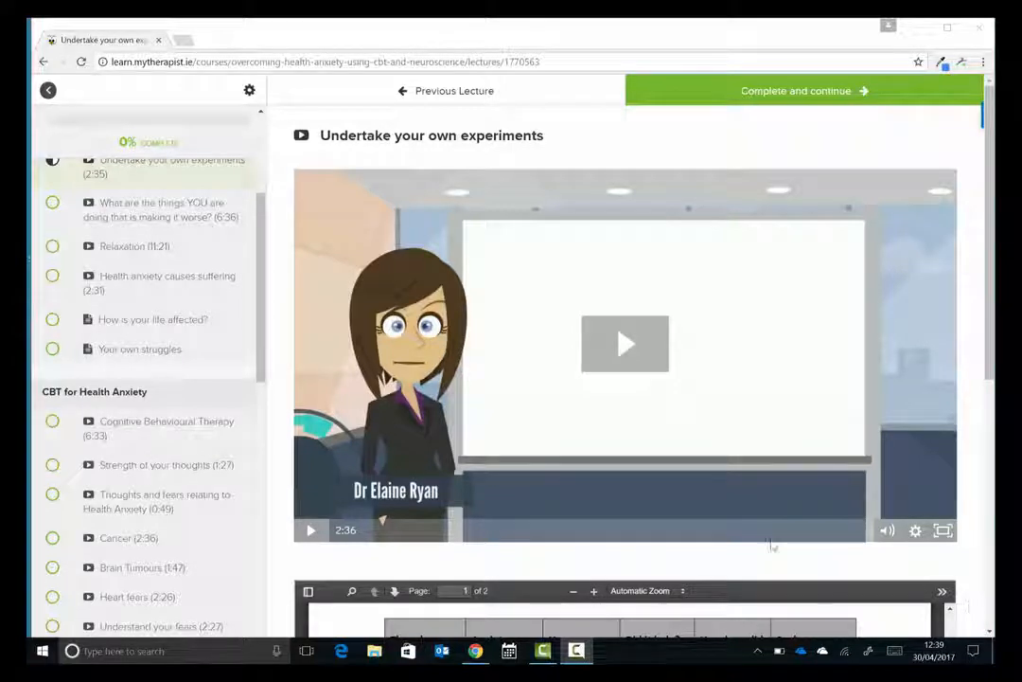
mouse_move(509, 314)
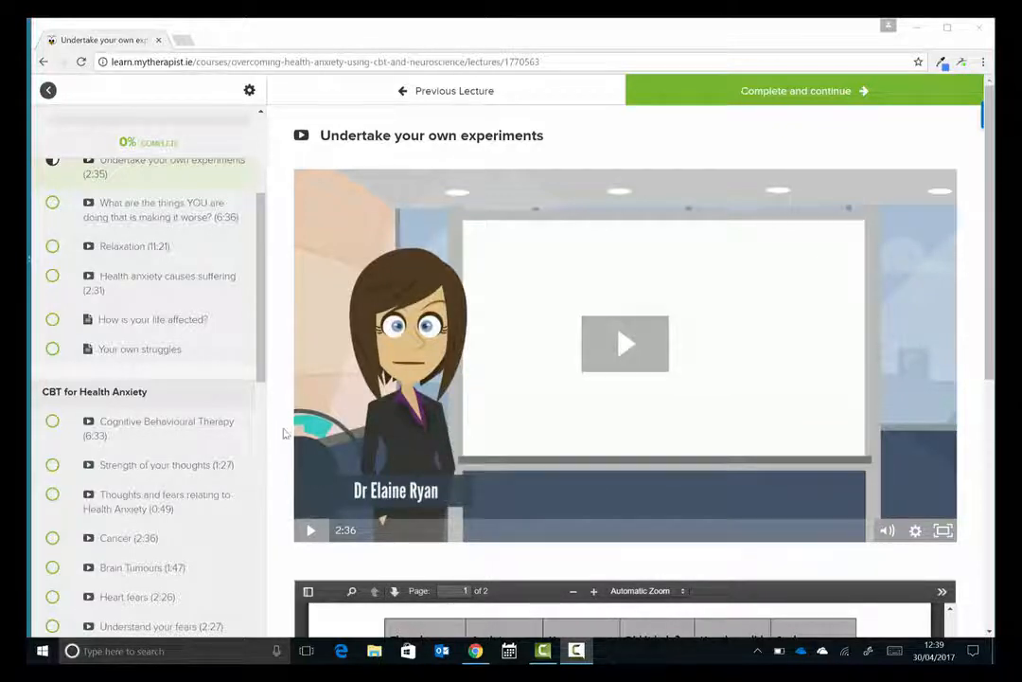
- Open the 'How is your life affected?' lecture and launch its life impact assessment form
scroll("down", 3)
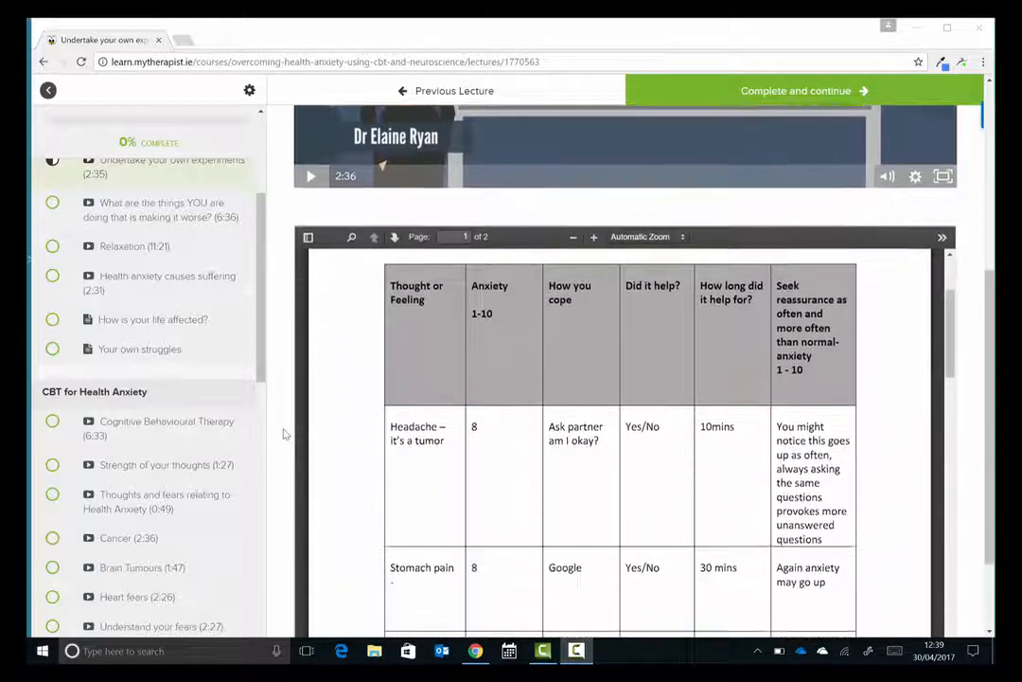
scroll("down", 3)
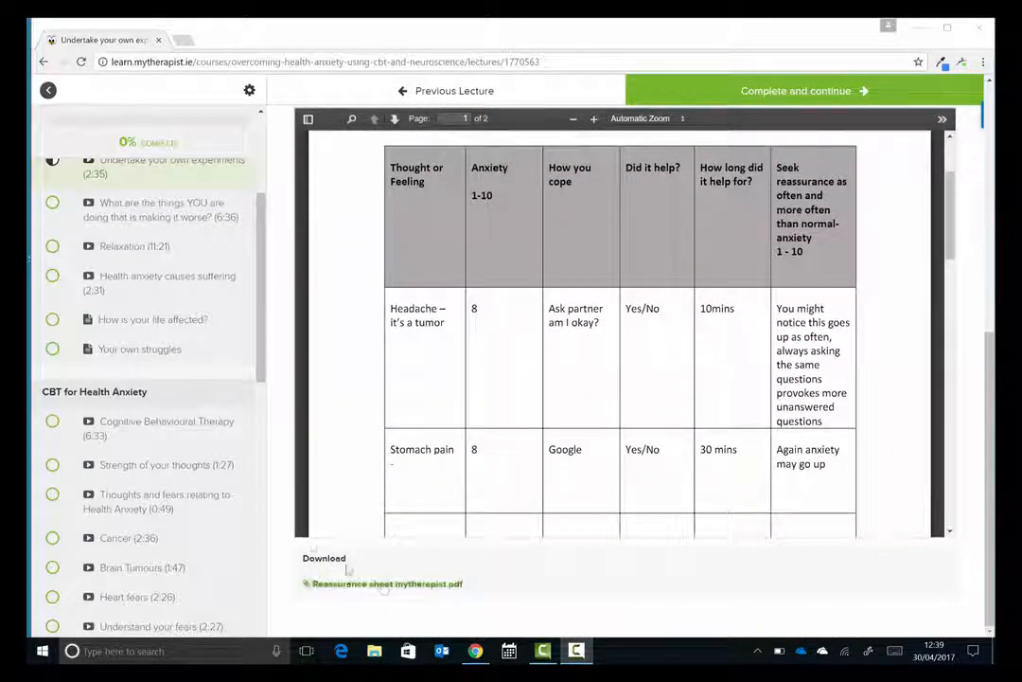
scroll("up", 3)
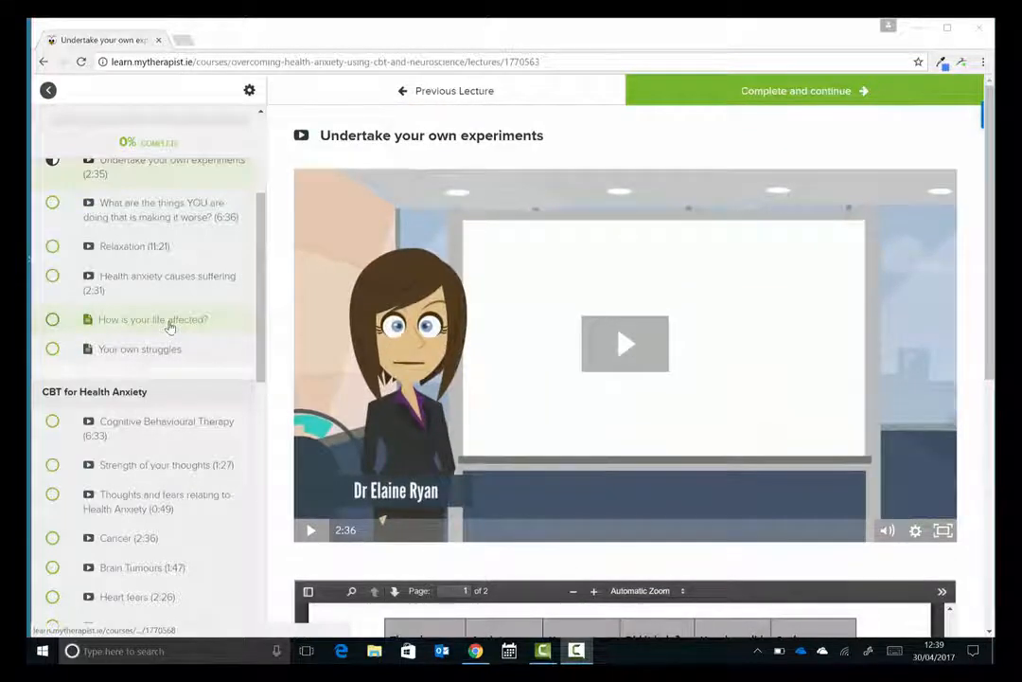
left_click(151, 318)
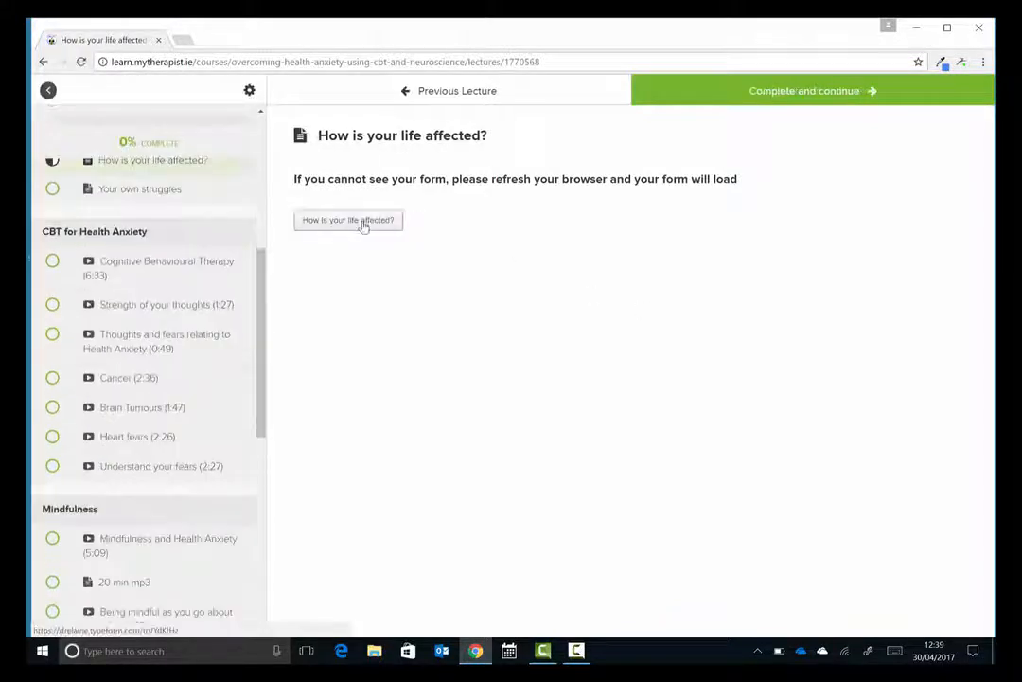
left_click(348, 219)
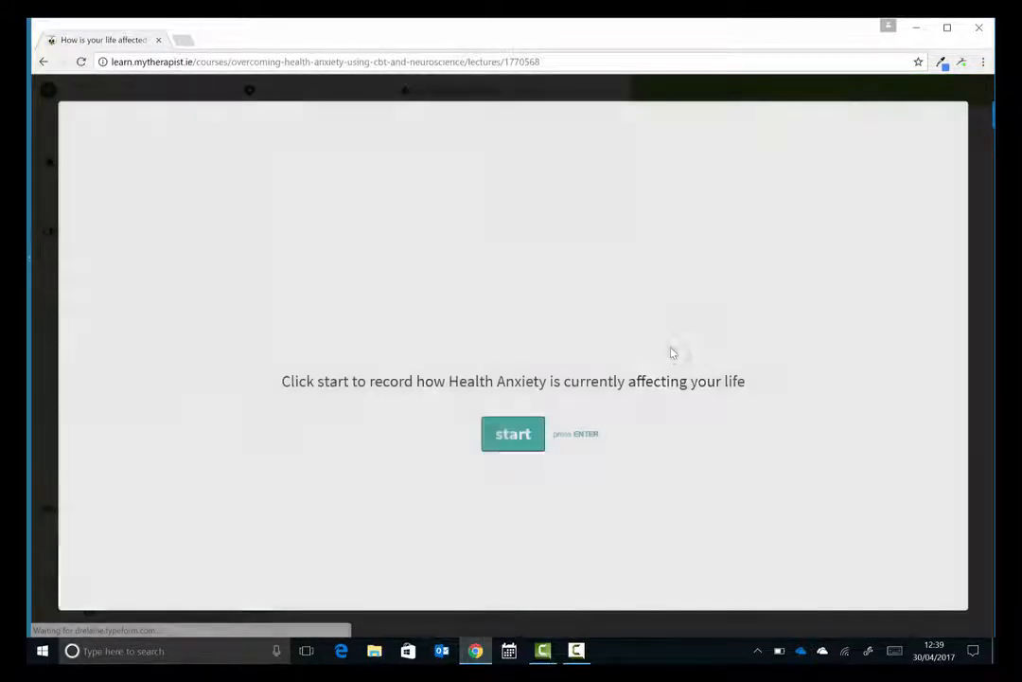
- Start the assessment, rate the family life question, confirm the email copy step and close the form
left_click(513, 434)
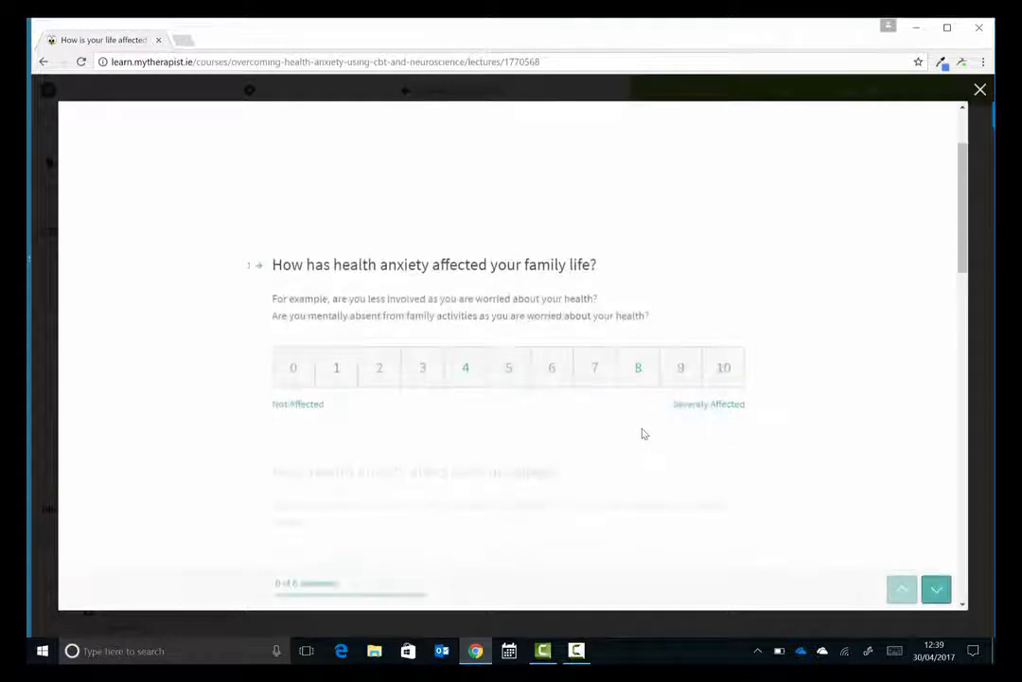
left_click(935, 589)
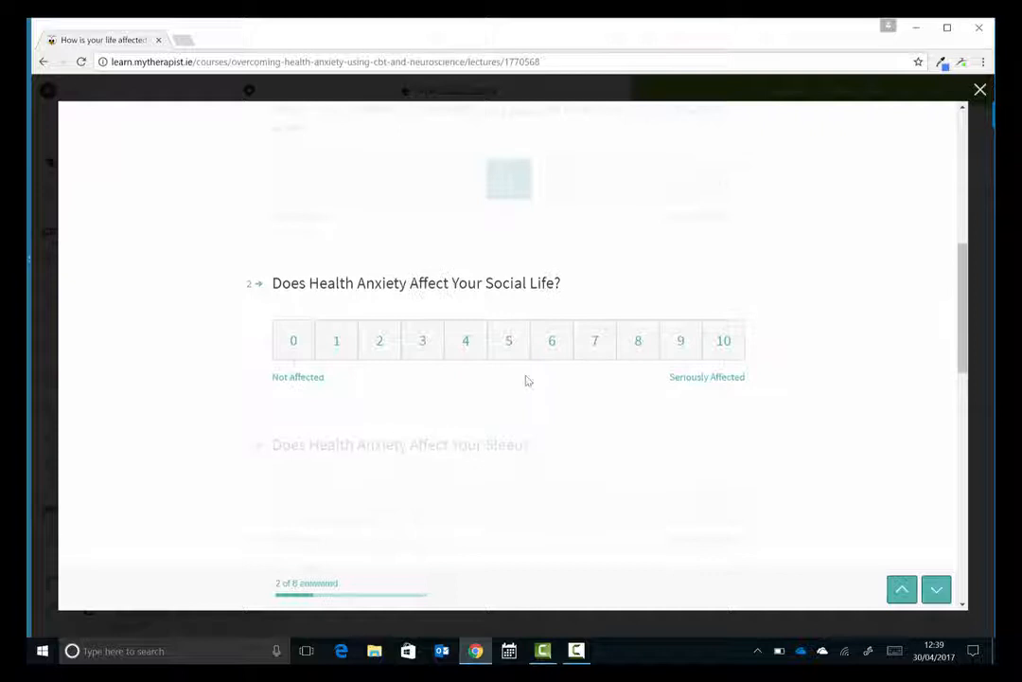
scroll("down", 3)
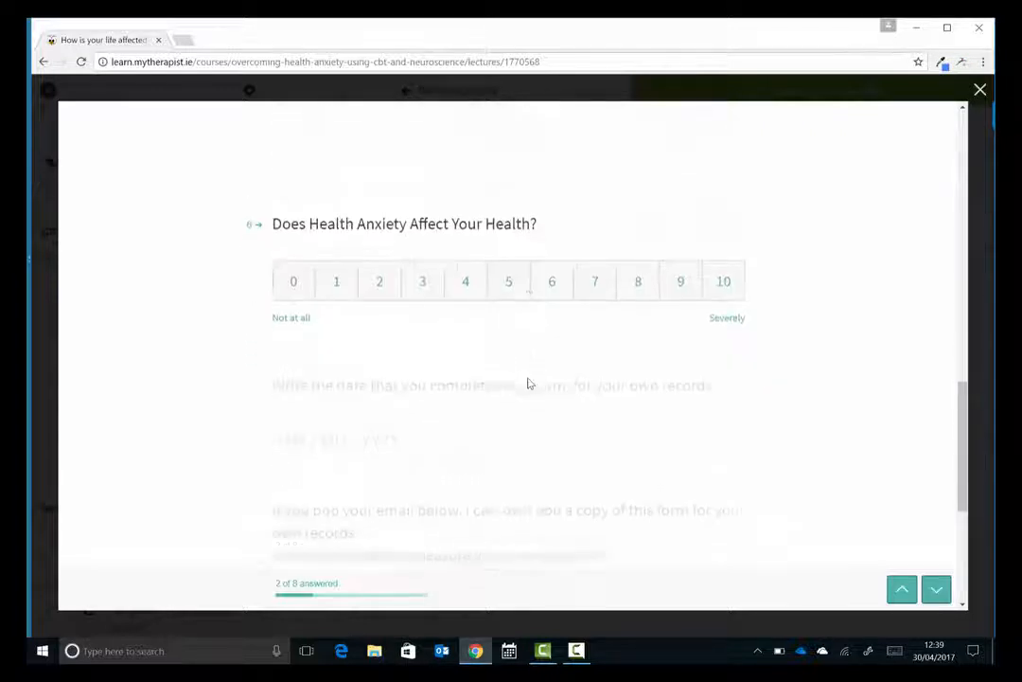
scroll("down", 3)
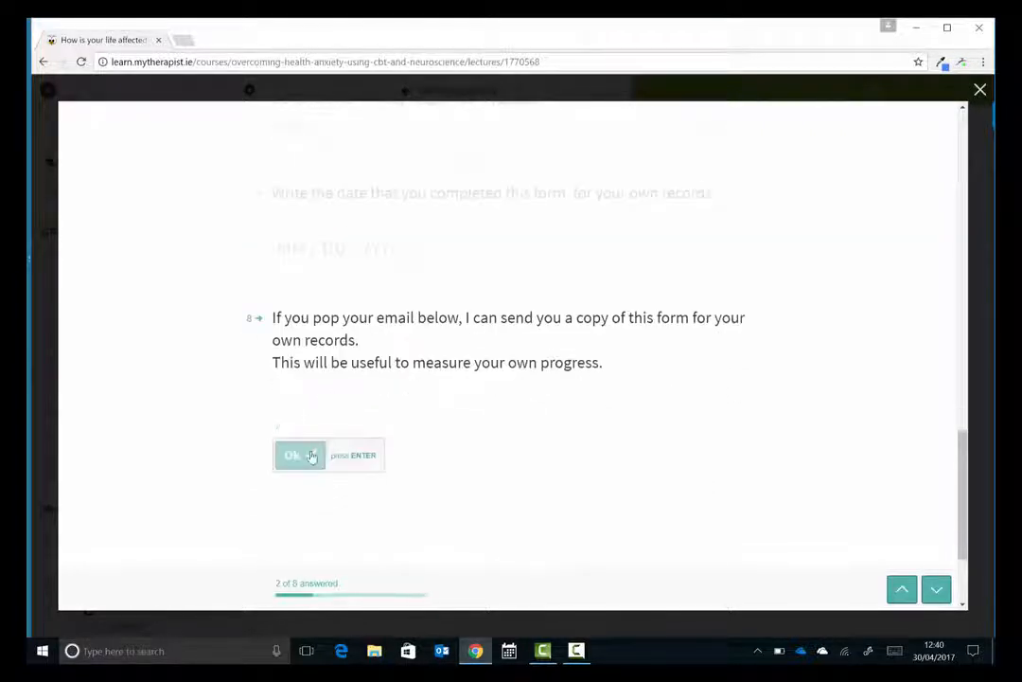
left_click(292, 454)
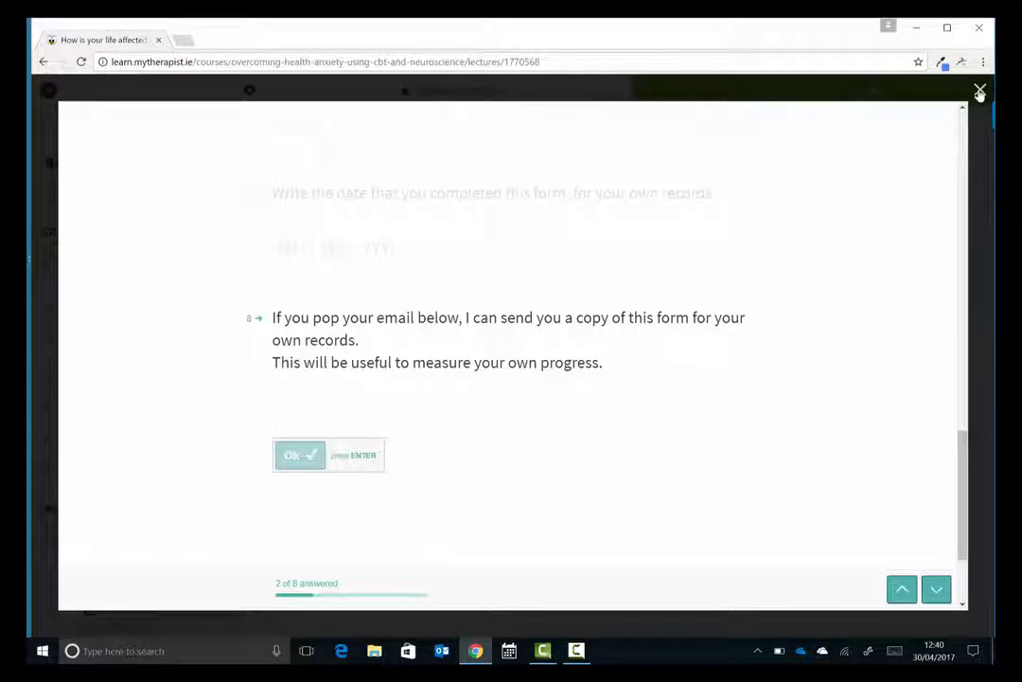
left_click(981, 91)
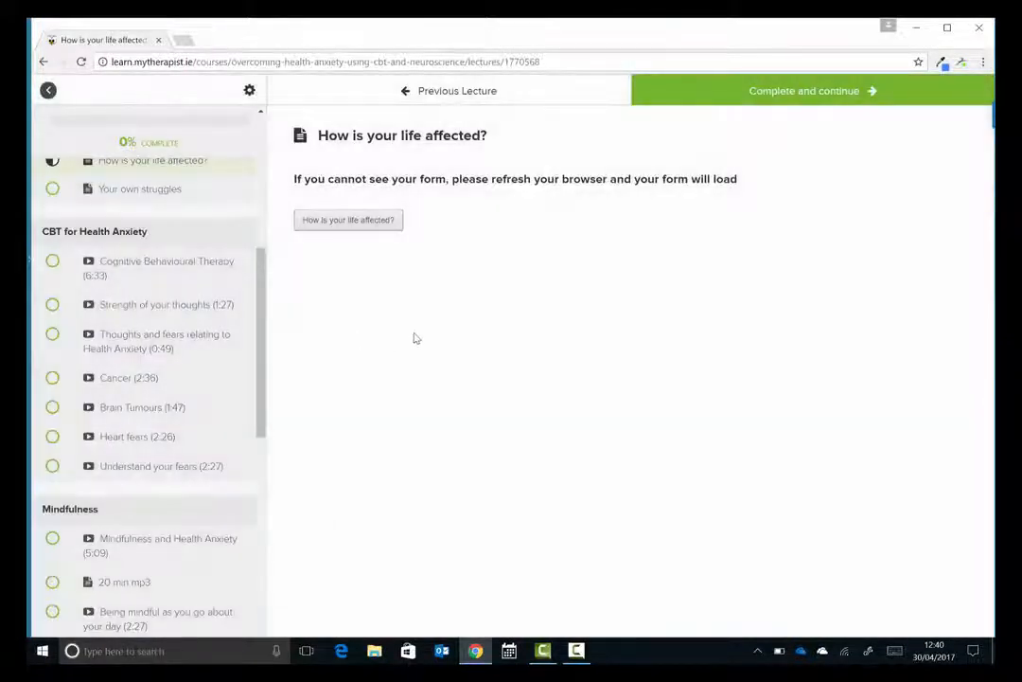
mouse_move(183, 272)
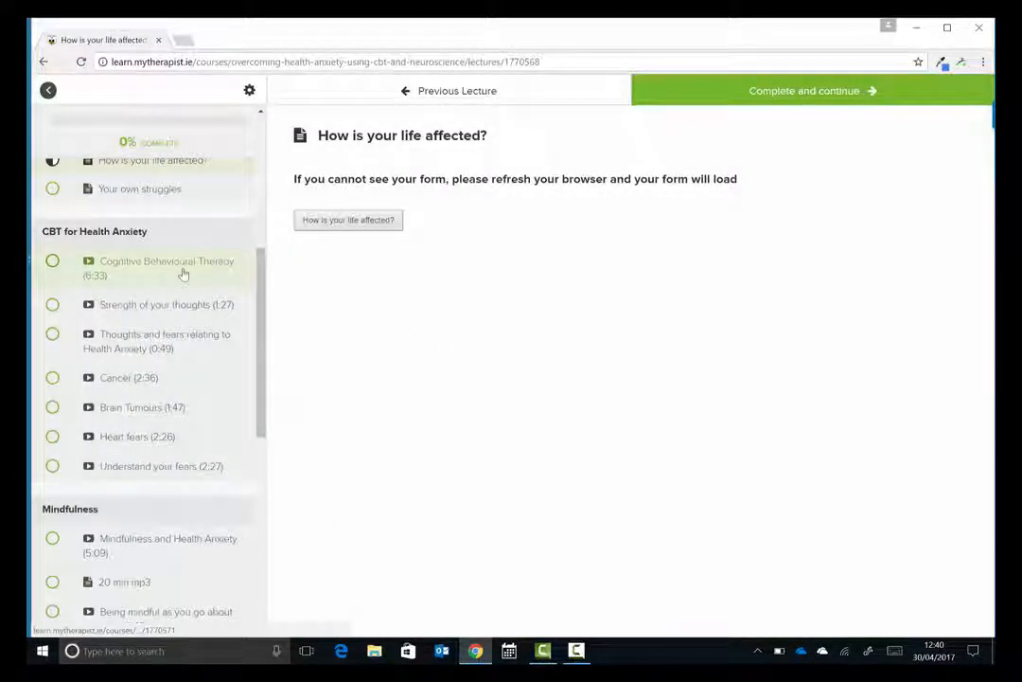
- Open the Cognitive Behavioural Therapy lecture and scroll through its thought-record and thinking-mistakes worksheets
left_click(166, 269)
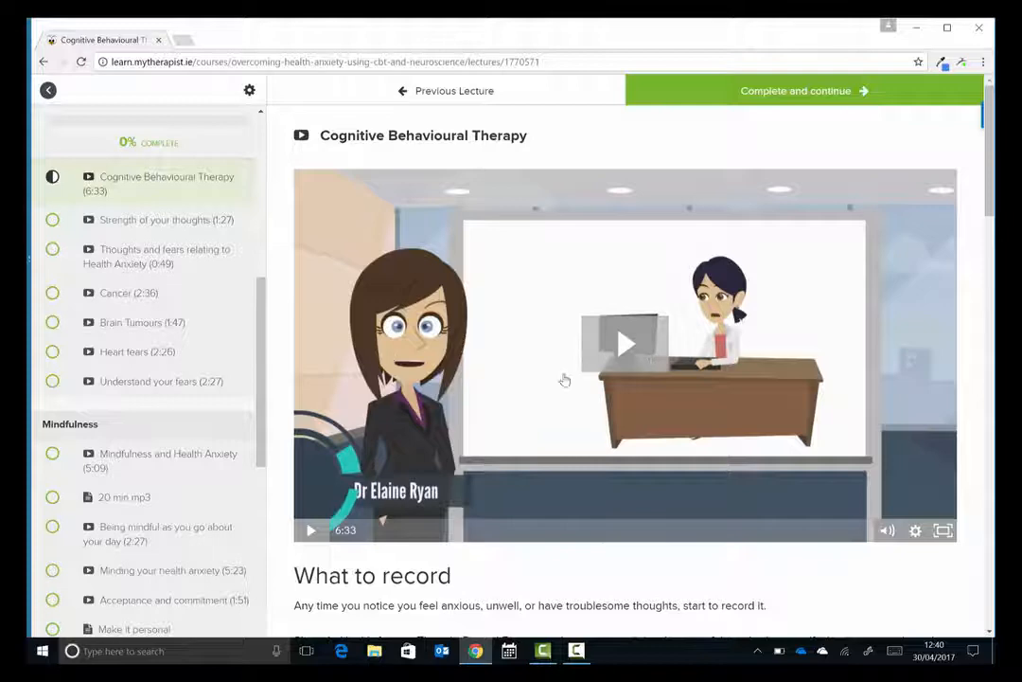
scroll("down", 3)
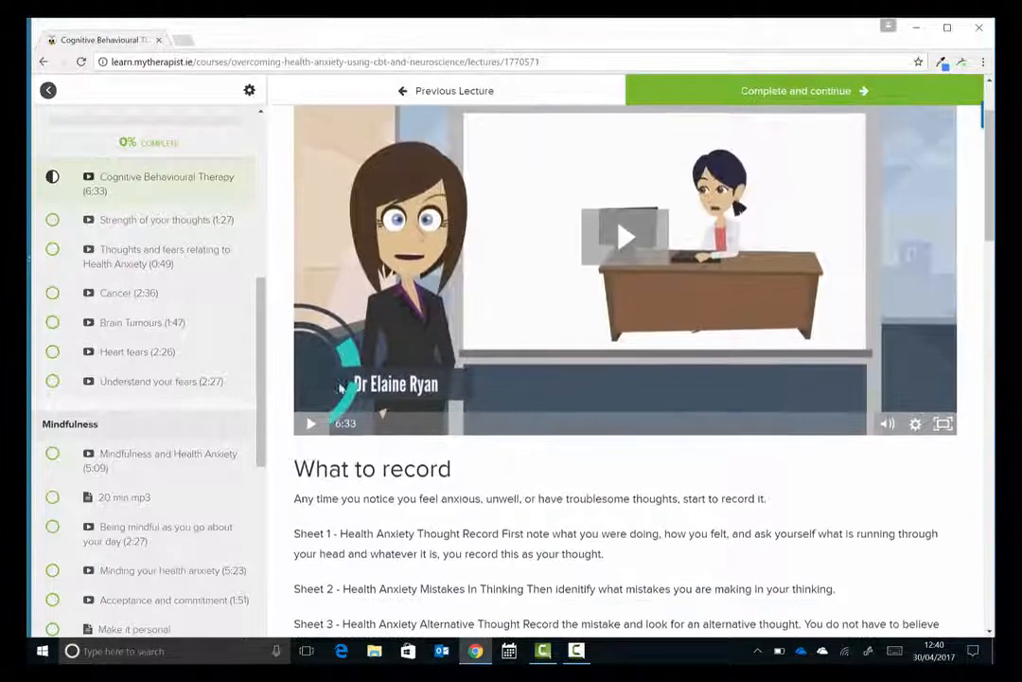
scroll("down", 3)
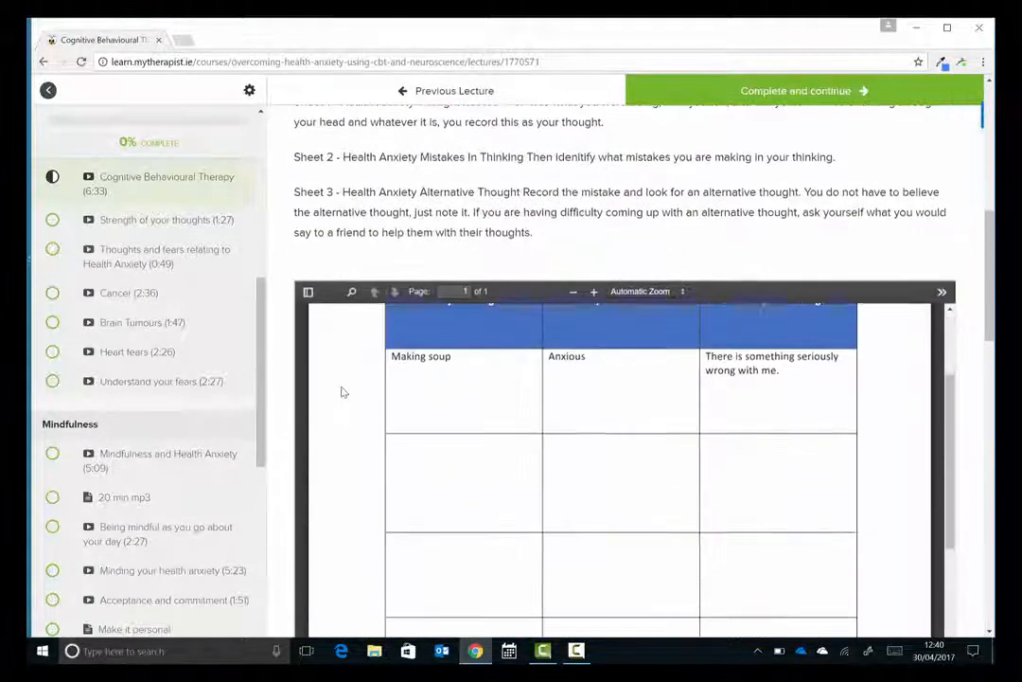
scroll("down", 3)
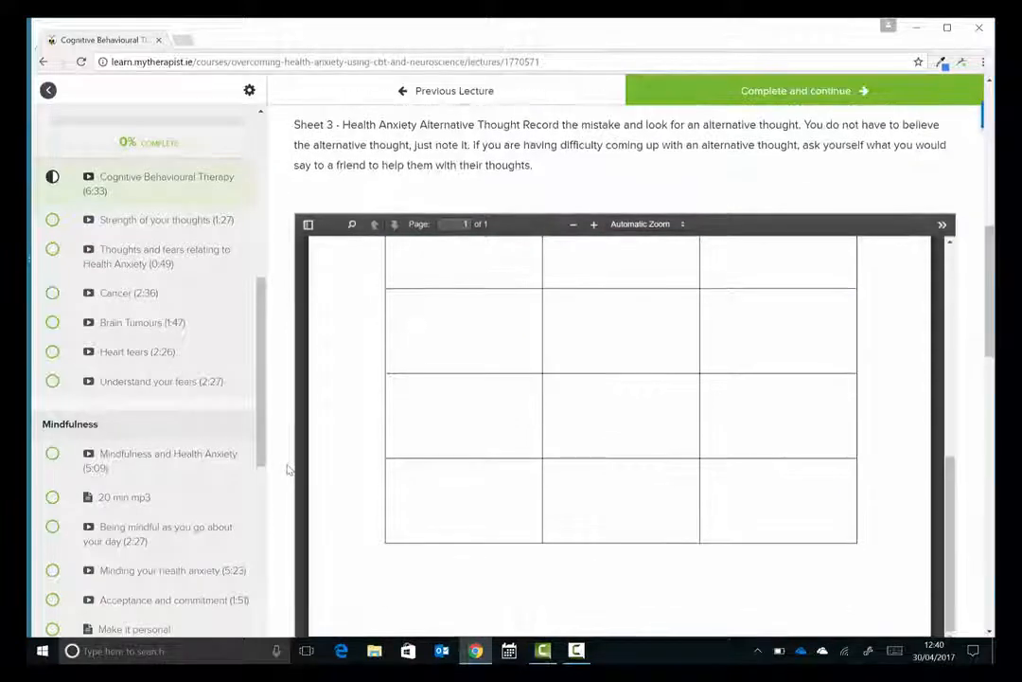
scroll("down", 3)
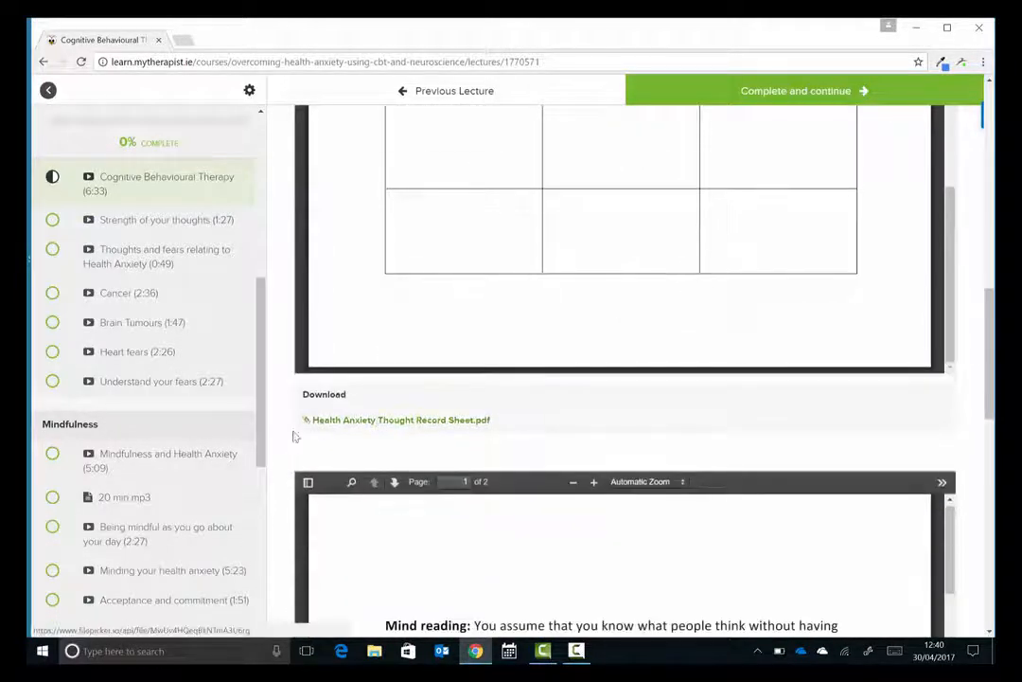
scroll("down", 3)
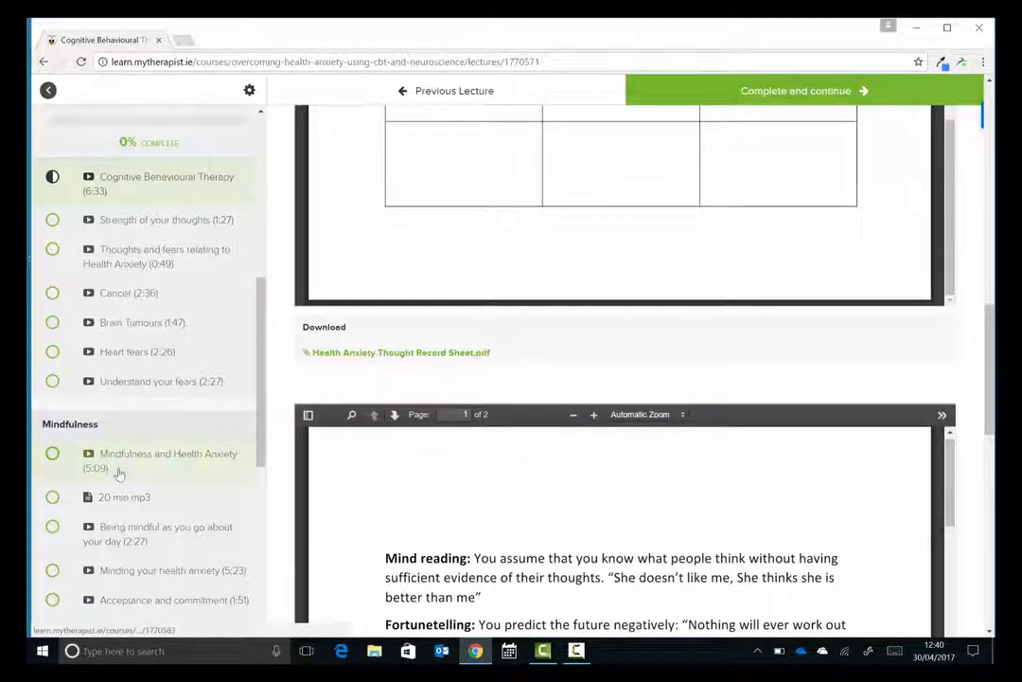
- Open the Mindfulness and Health Anxiety lecture showing Dr Elaine Ryan's video
left_click(168, 460)
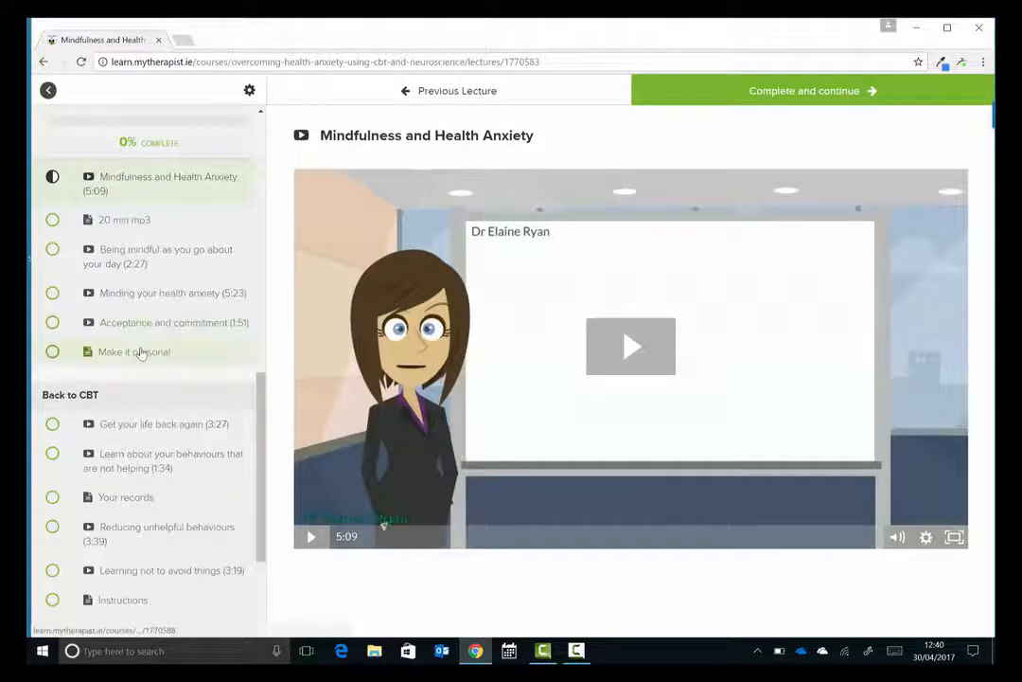
left_click(132, 350)
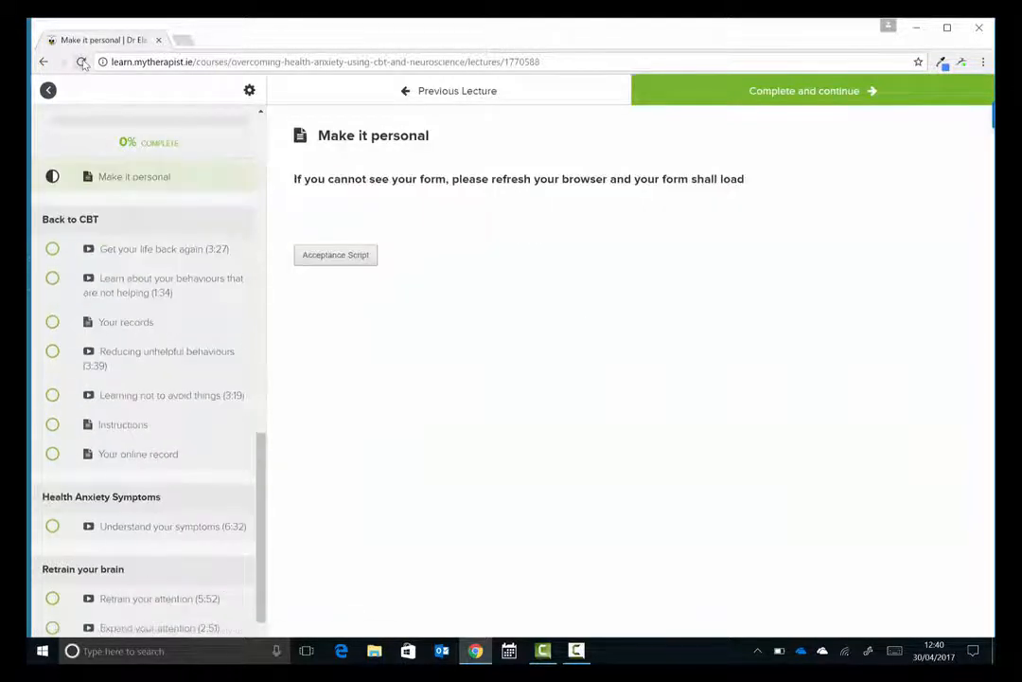
left_click(81, 61)
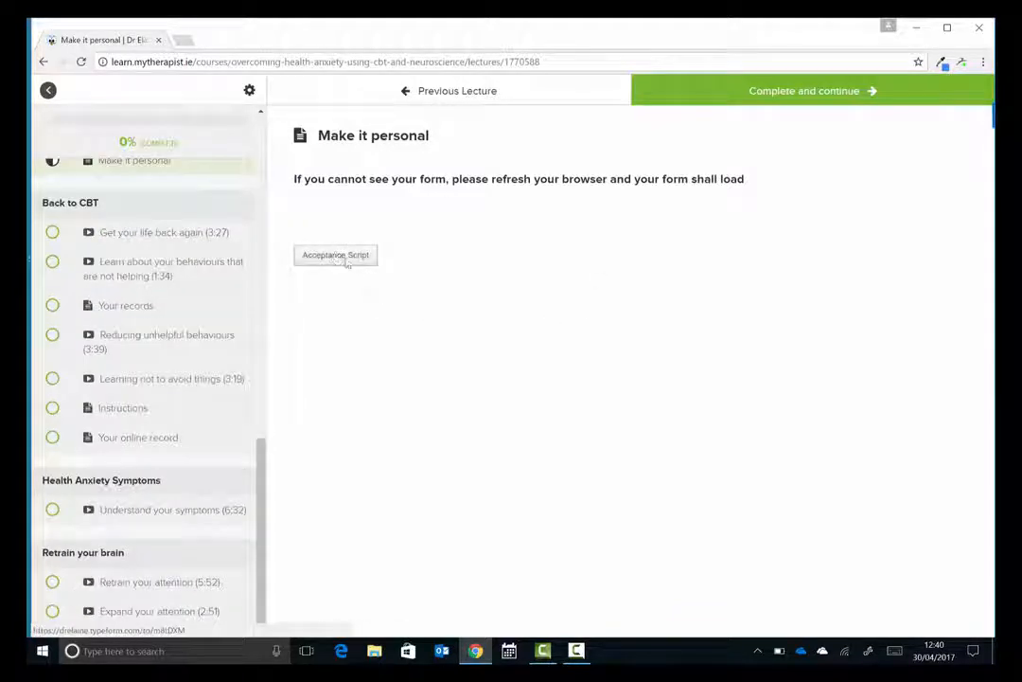
left_click(335, 254)
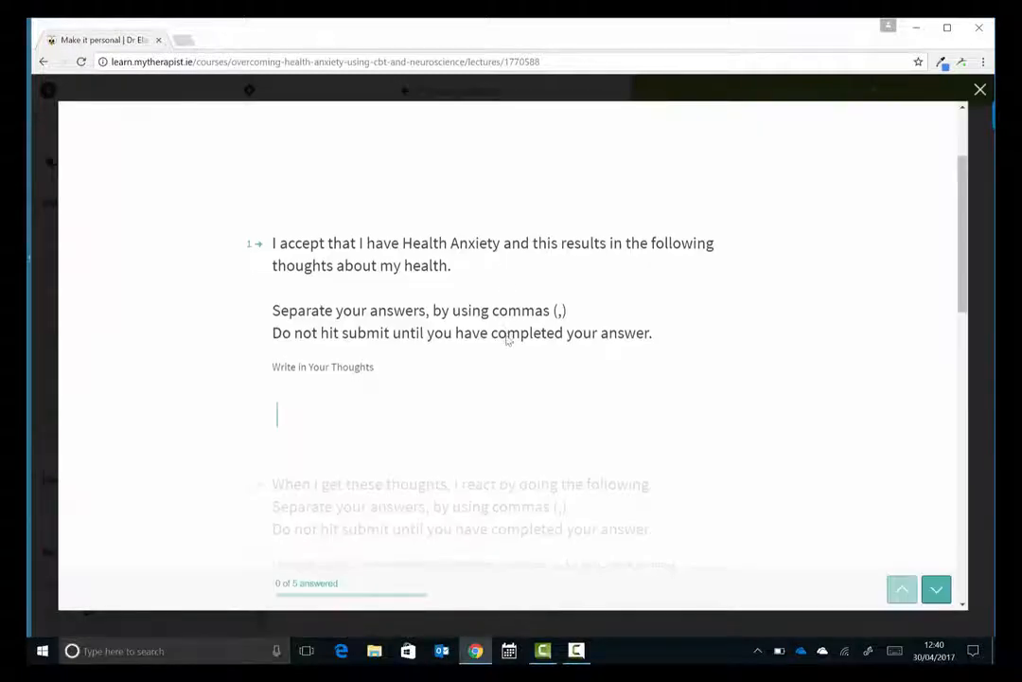
scroll("up", 3)
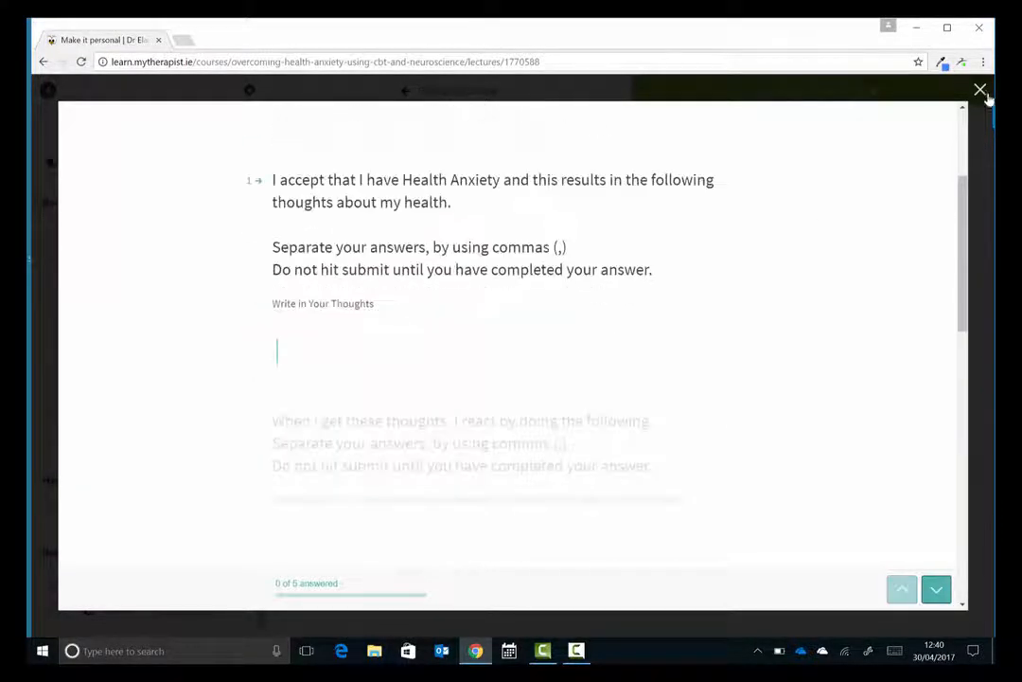
left_click(981, 91)
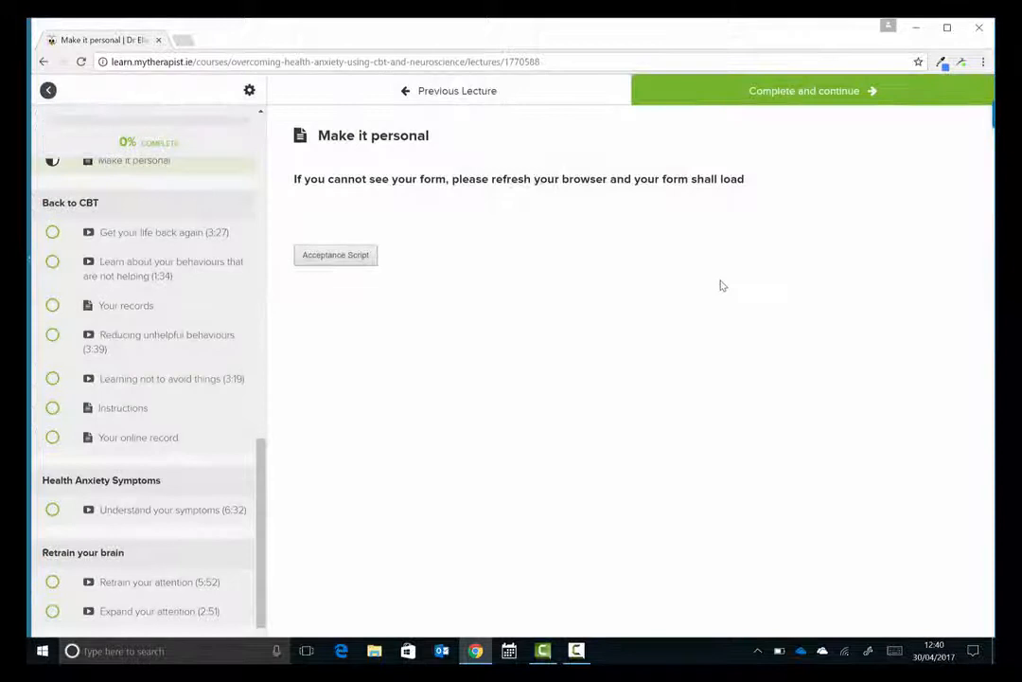
scroll("up", 3)
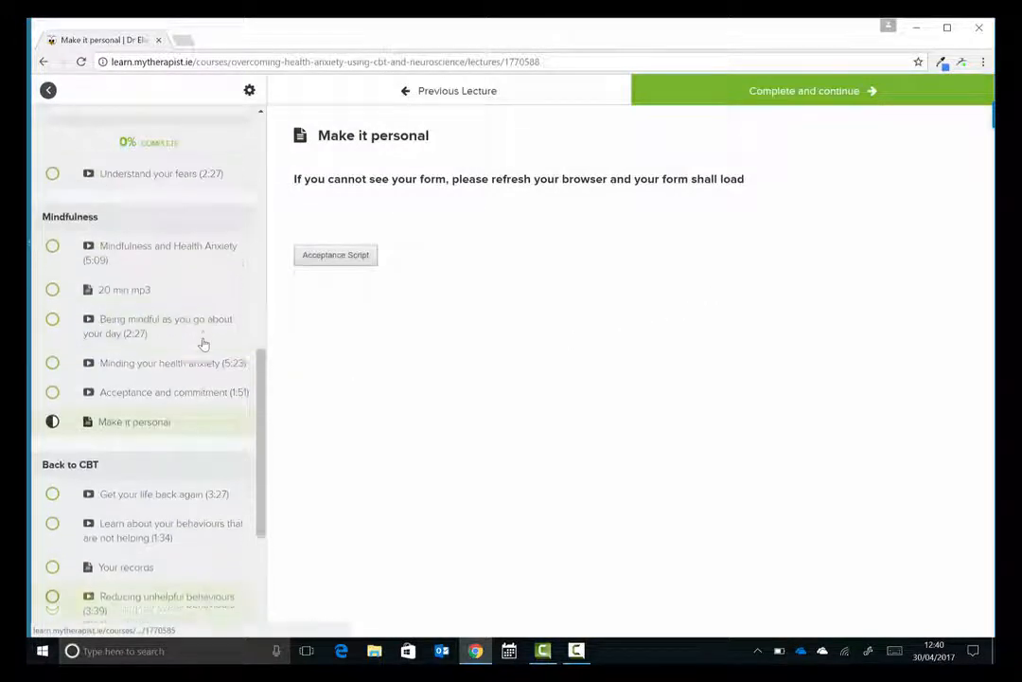
left_click(166, 250)
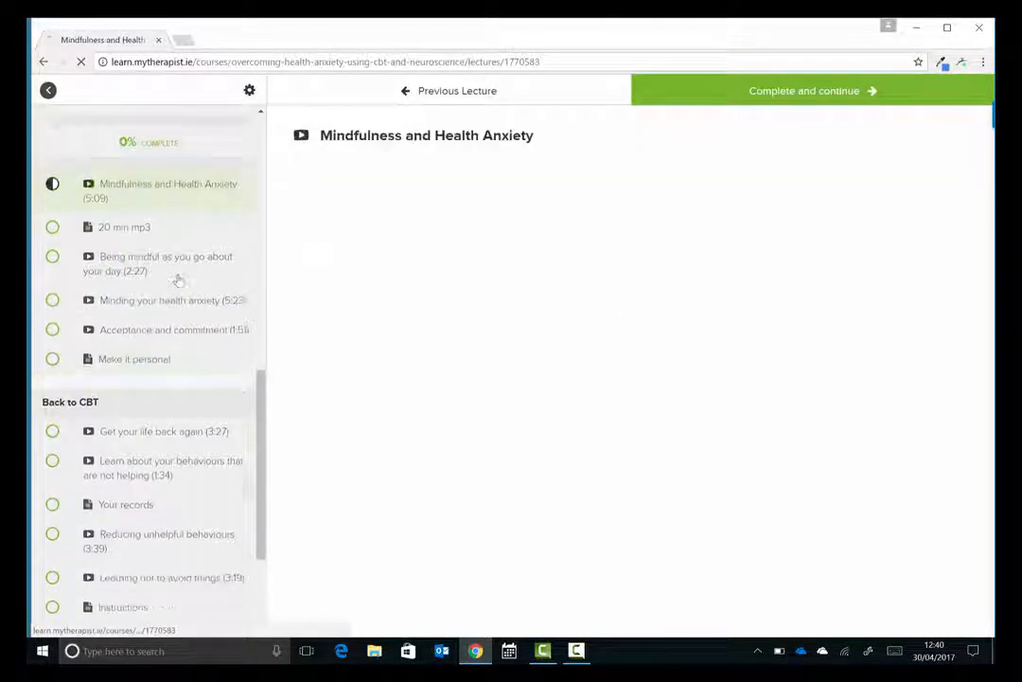